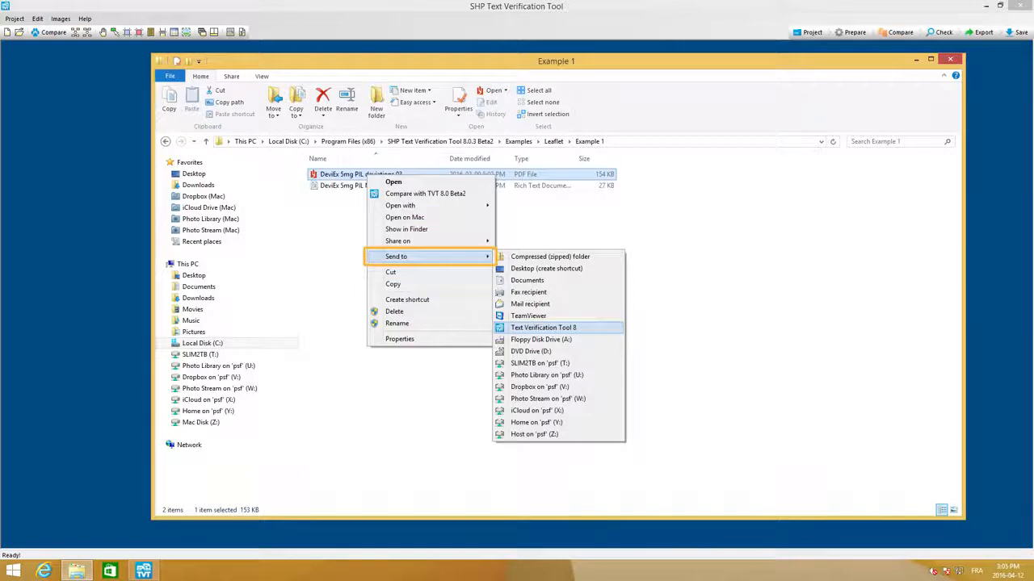
Send Deviex_Artwork_2.8.pdf to Text Verification Tool 8 and confirm the Project Setup dialog.
left_click(542, 327)
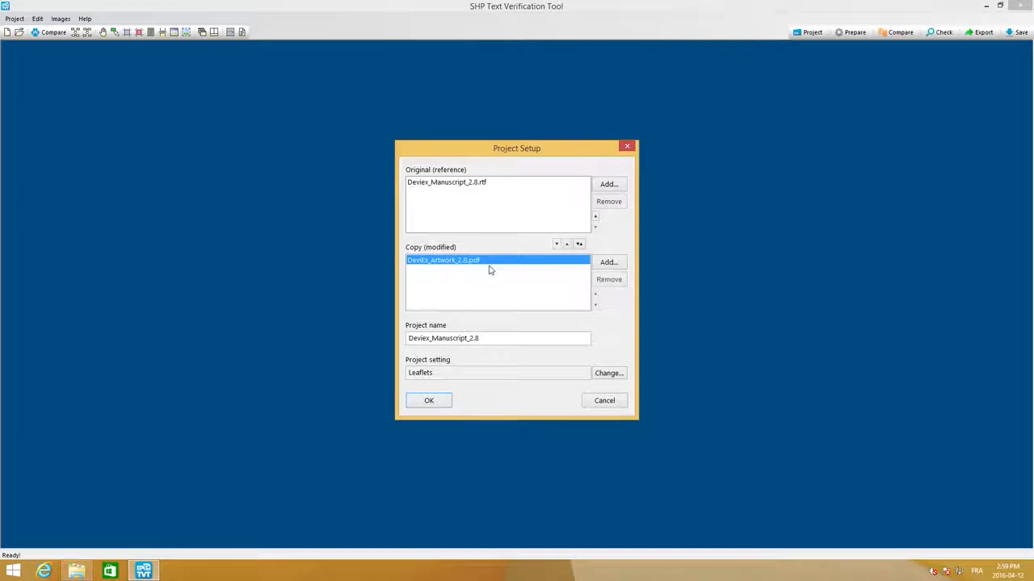
left_click(429, 400)
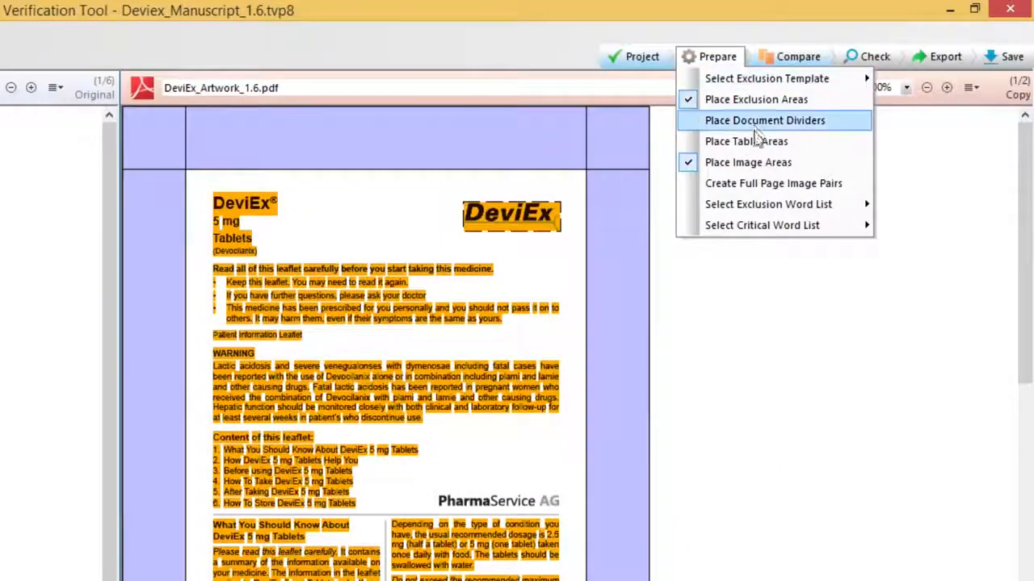
mouse_move(762, 226)
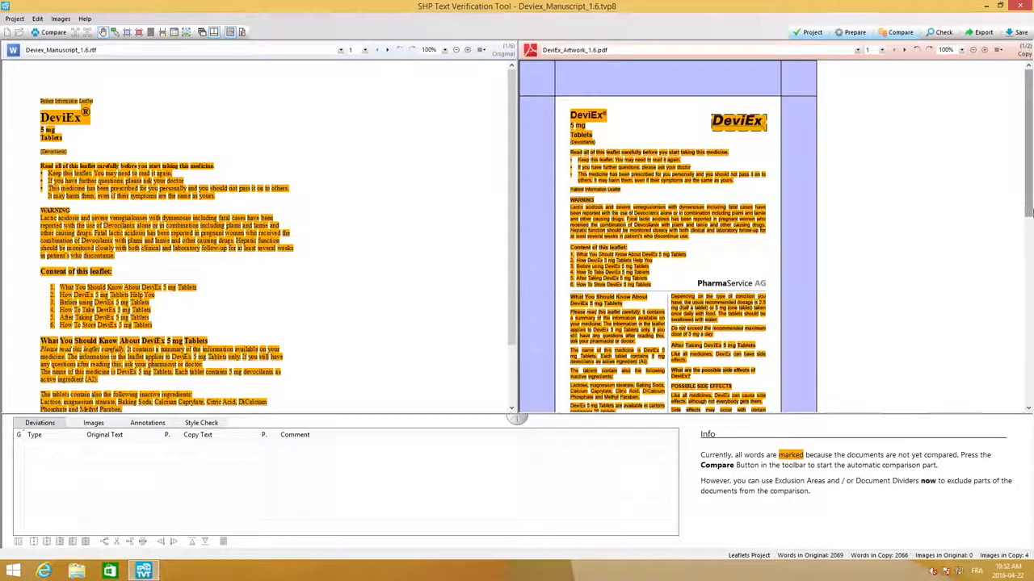
scroll("down", 3)
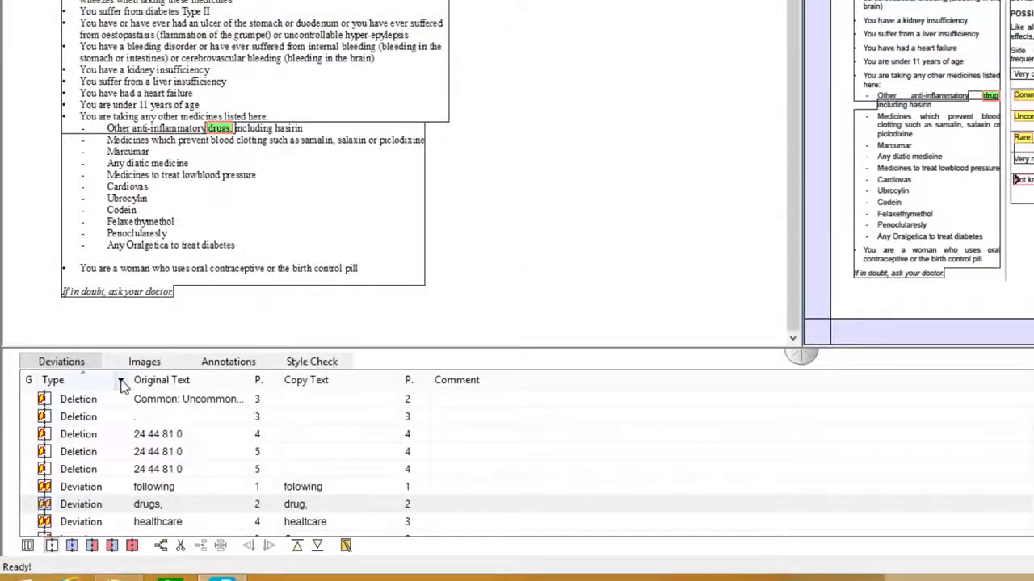
Filter the Deviations list's Type column to a single deviation type such as Deletion.
left_click(120, 380)
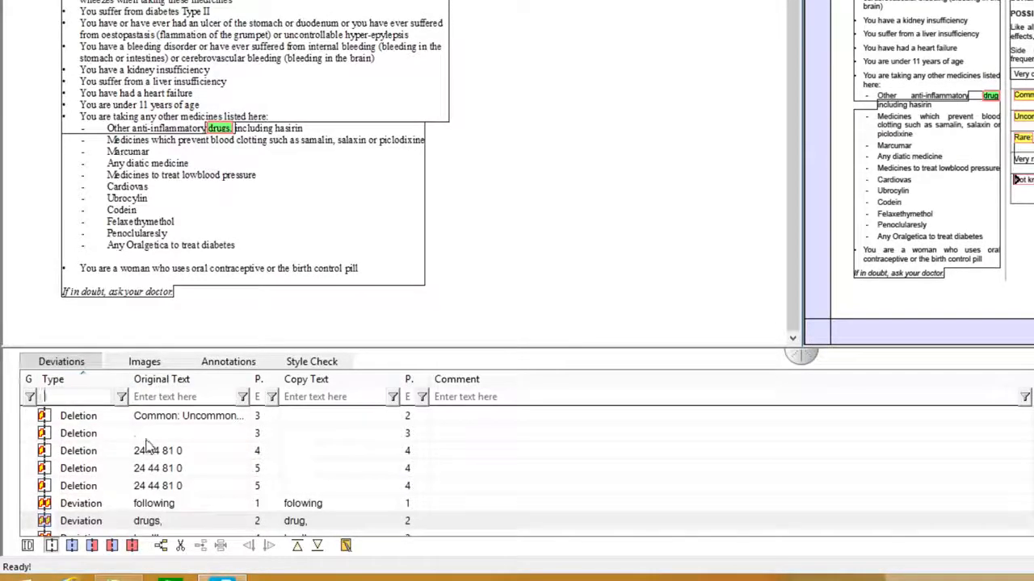
left_click(119, 397)
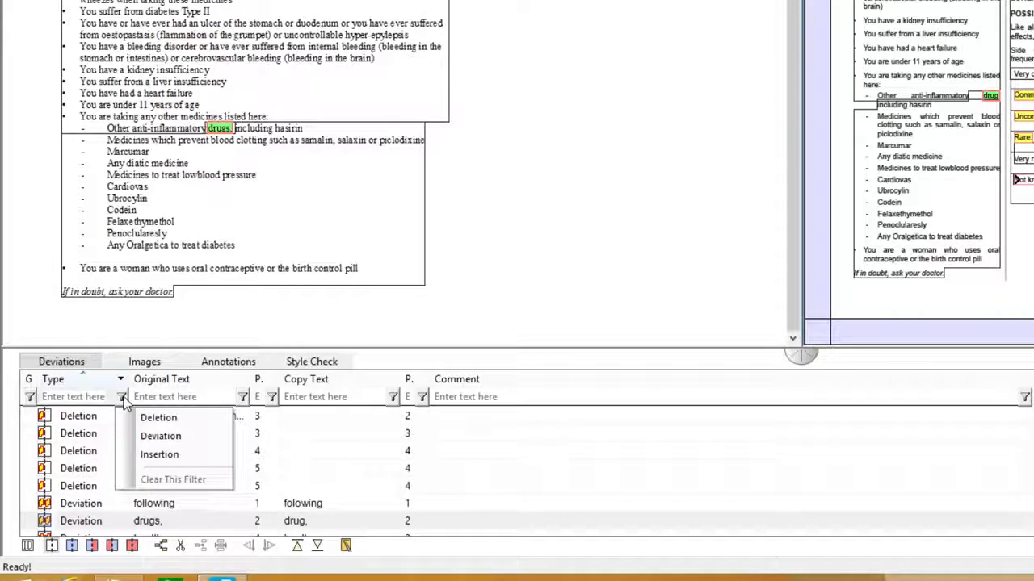
left_click(92, 423)
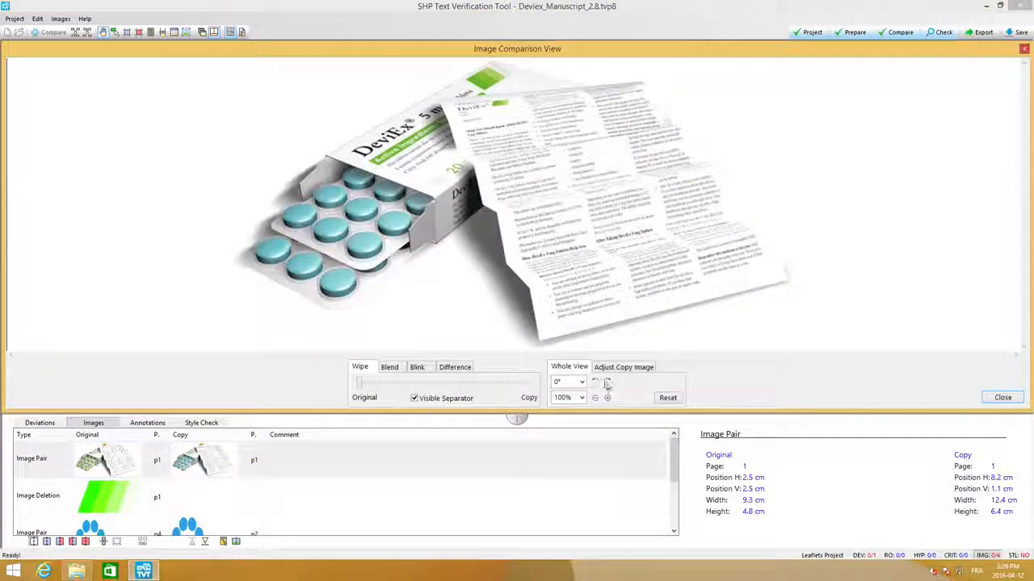
In Image Comparison View, wipe the separator across to reveal the copy's green pills.
left_click(607, 381)
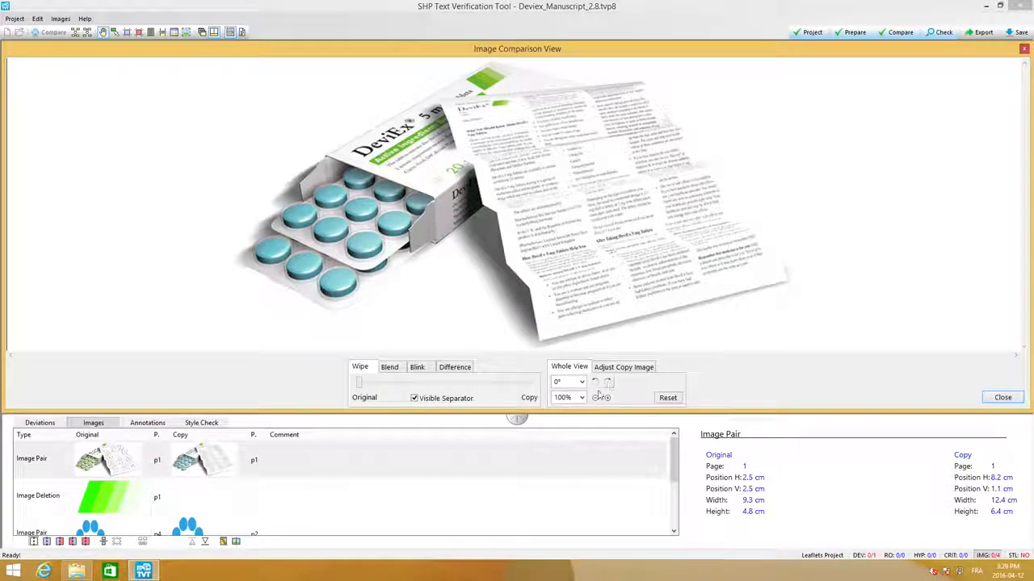
left_click(581, 397)
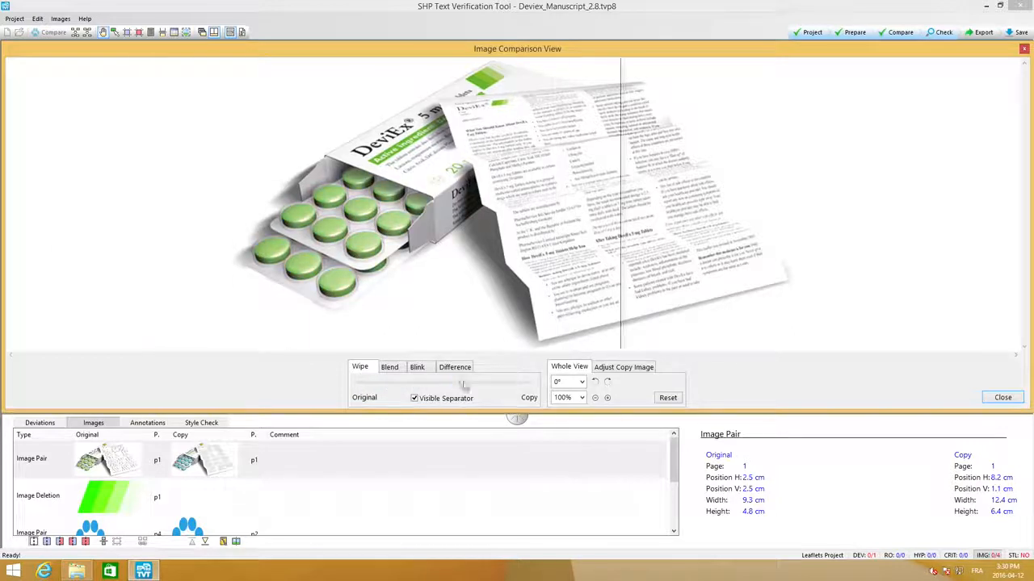
left_click_drag(466, 381, 454, 388)
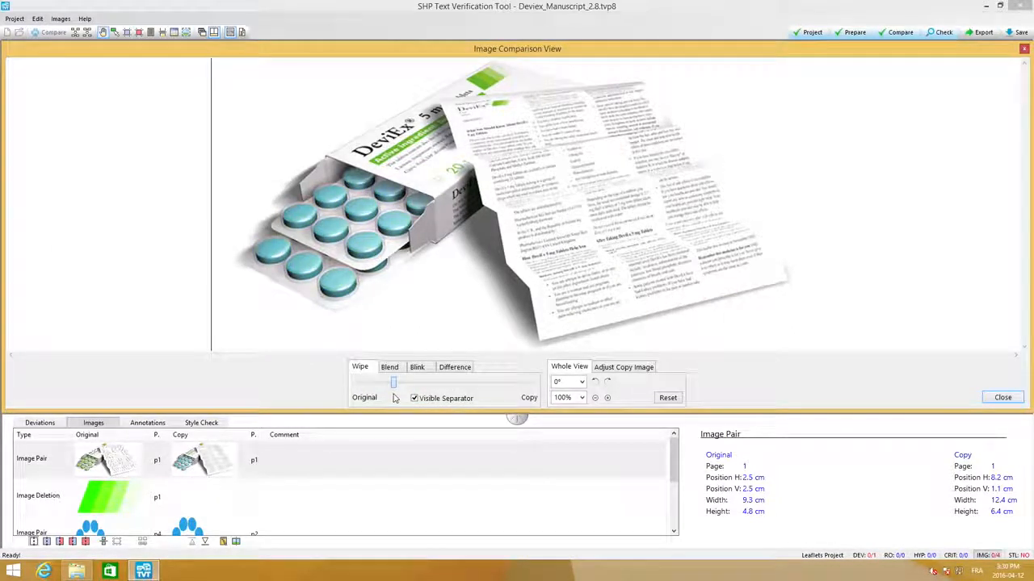
Show the original blue pills, then compare via Blend half-and-half and Blink modes.
left_click(390, 367)
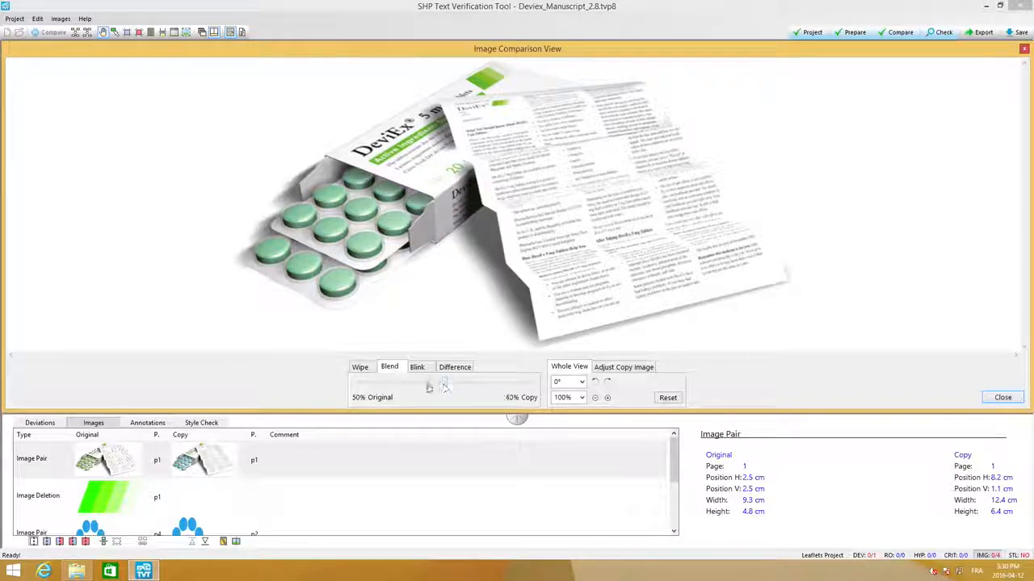
left_click(416, 366)
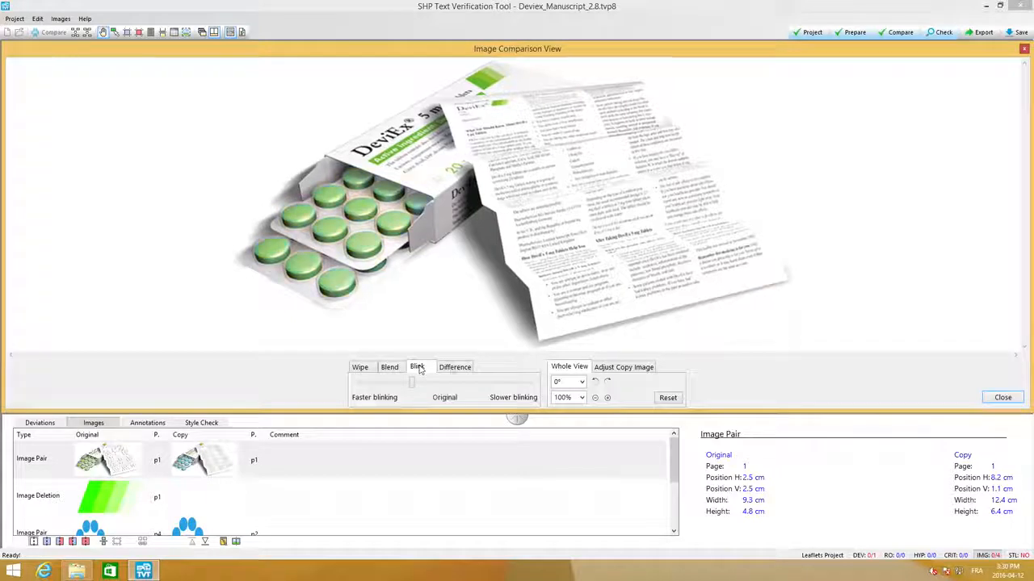
left_click(456, 367)
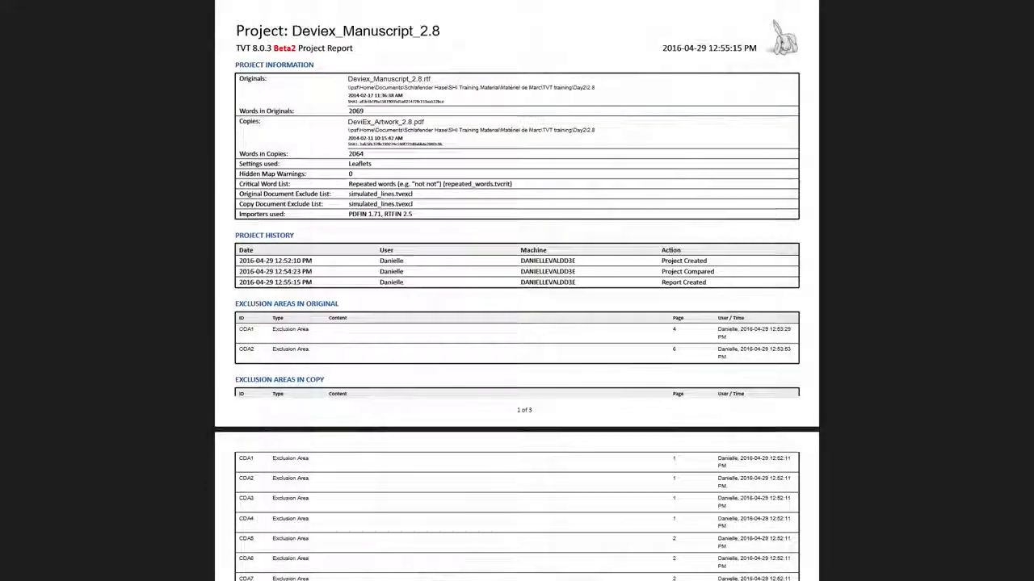
Scroll through the project report's image entries and project state summary.
scroll("down", 3)
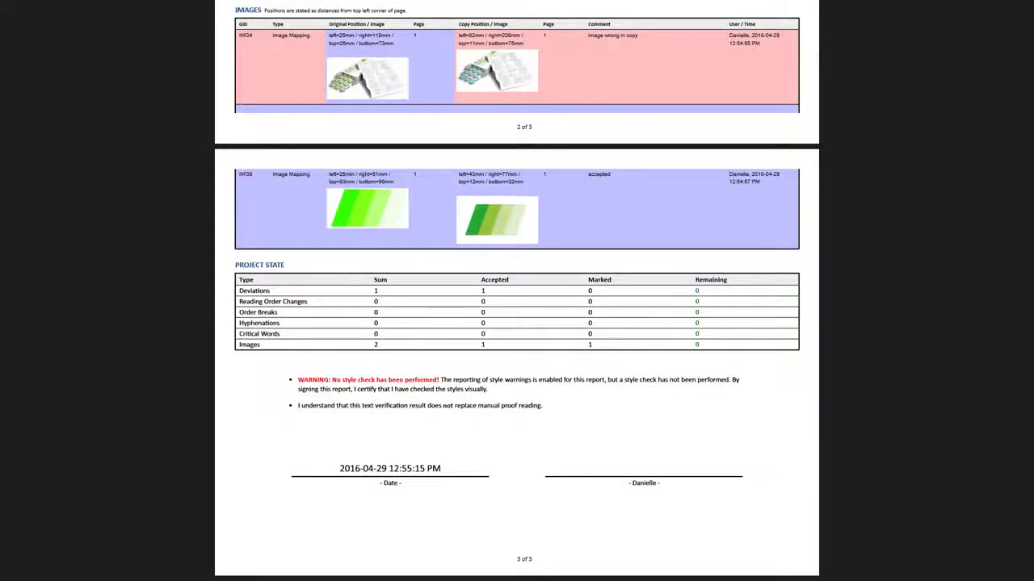